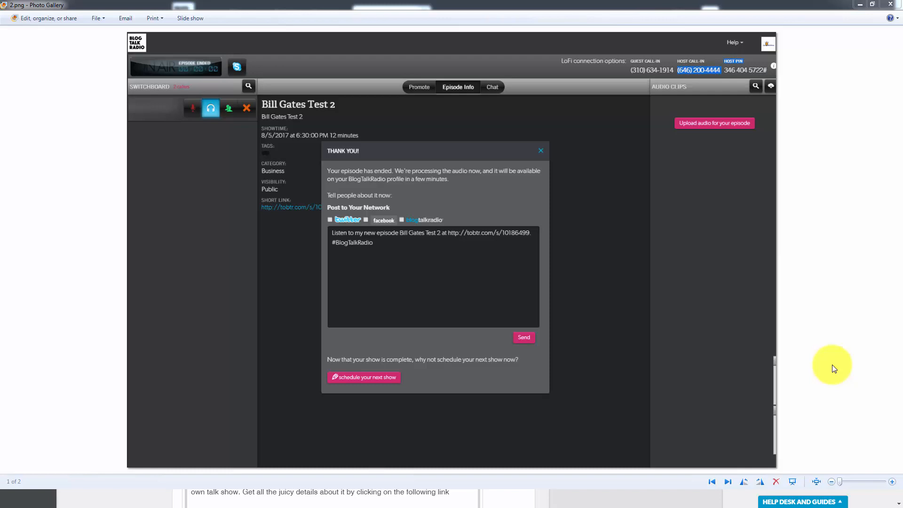
mouse_move(778, 334)
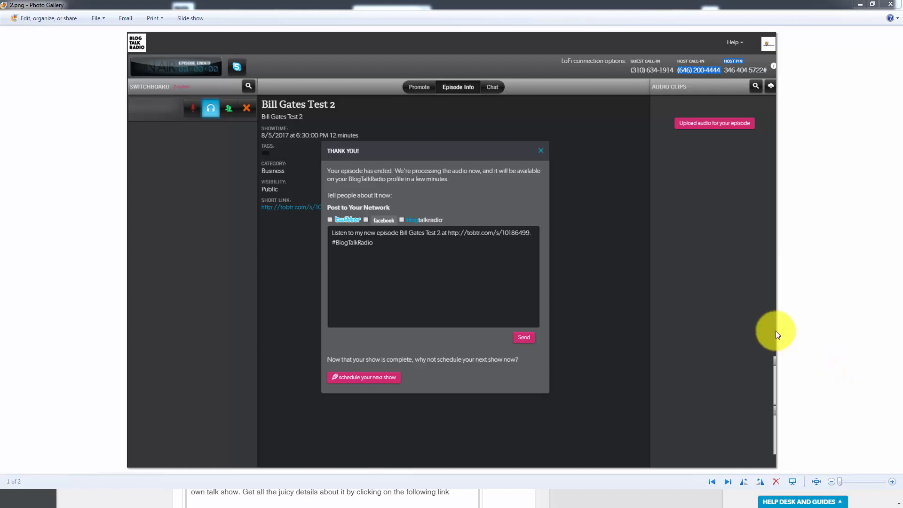
mouse_move(782, 339)
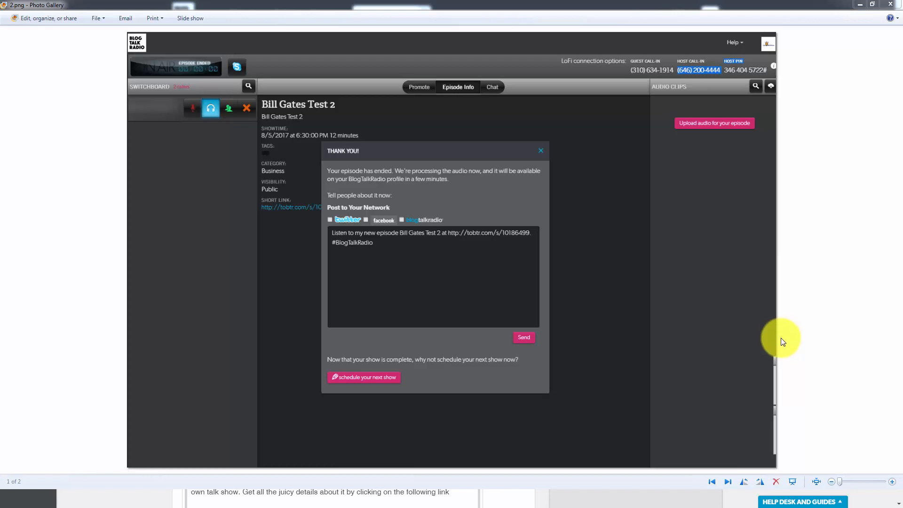
mouse_move(753, 381)
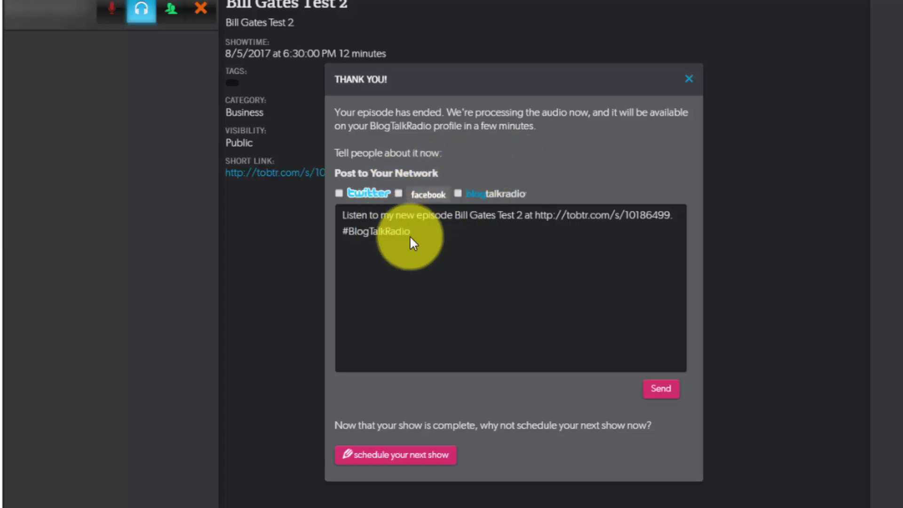
left_click(458, 193)
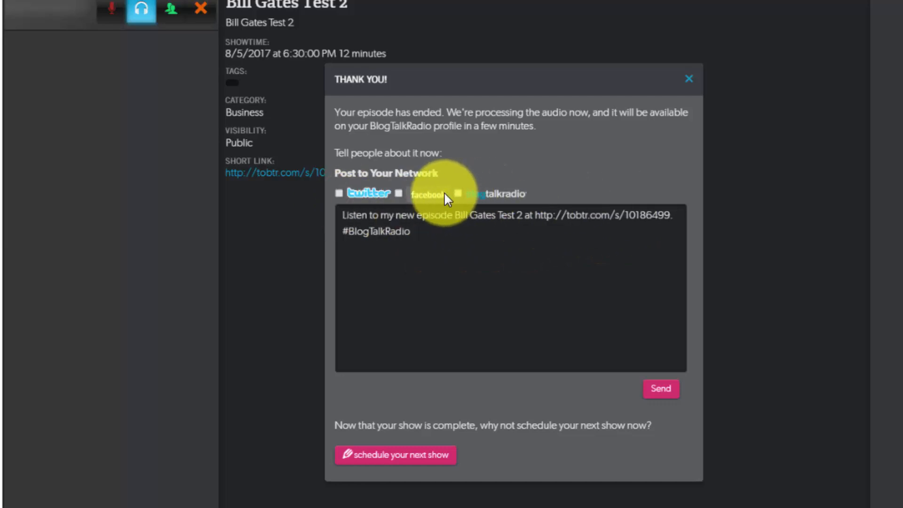
mouse_move(328, 175)
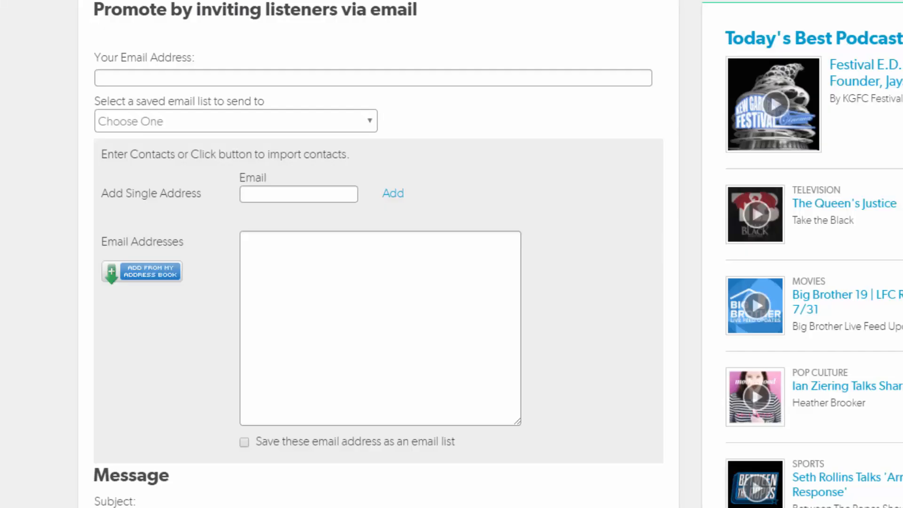
left_click(132, 280)
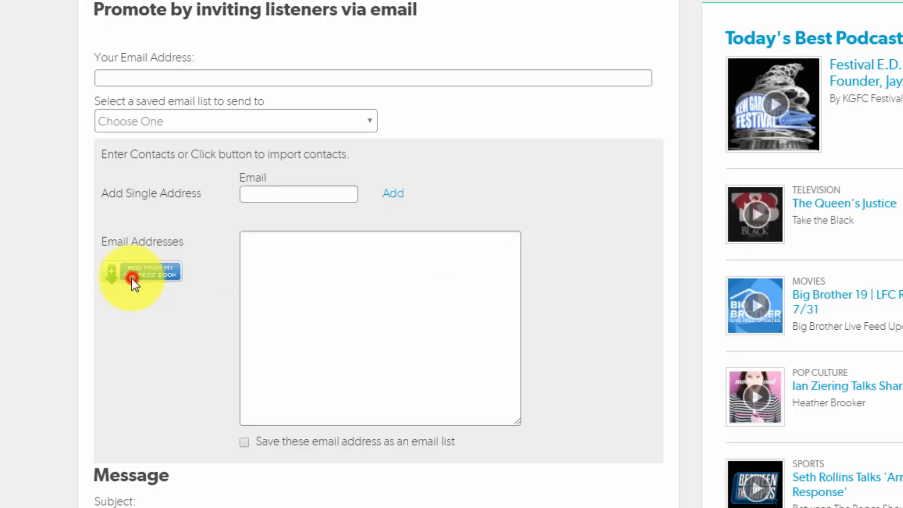
left_click(141, 271)
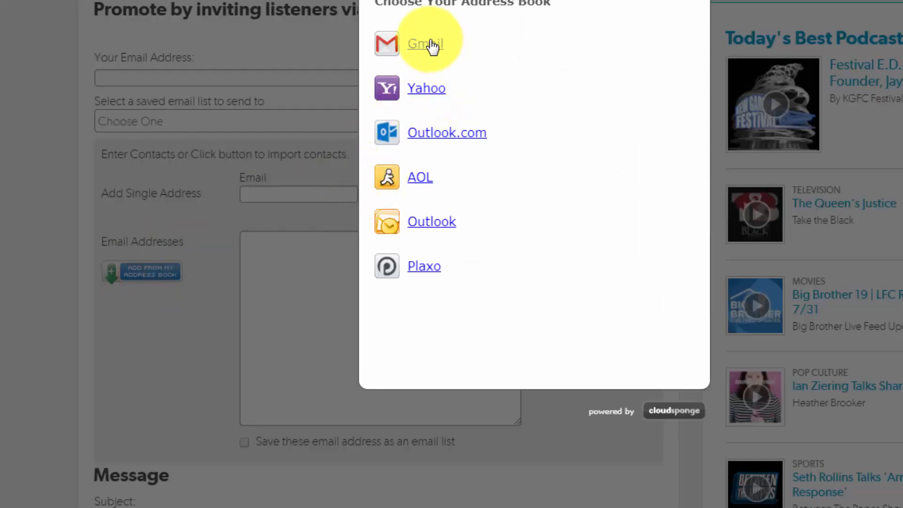
mouse_move(679, 4)
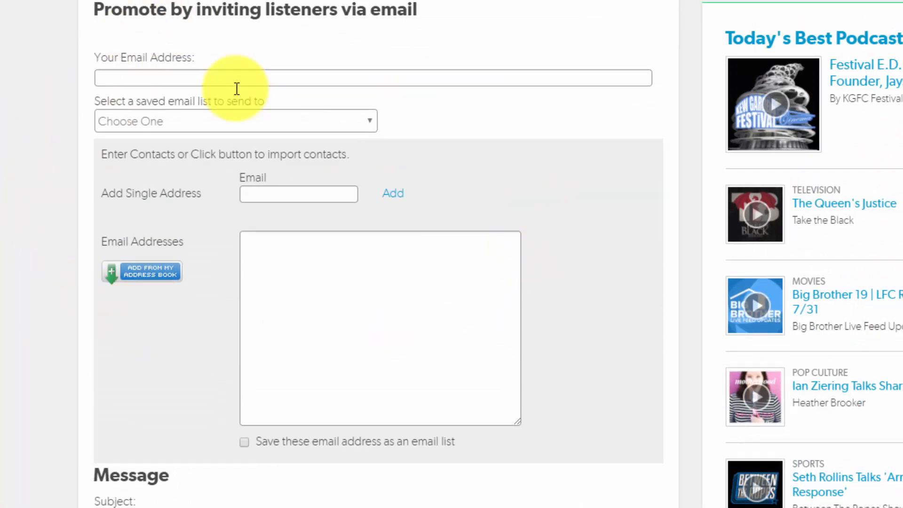
mouse_move(18, 321)
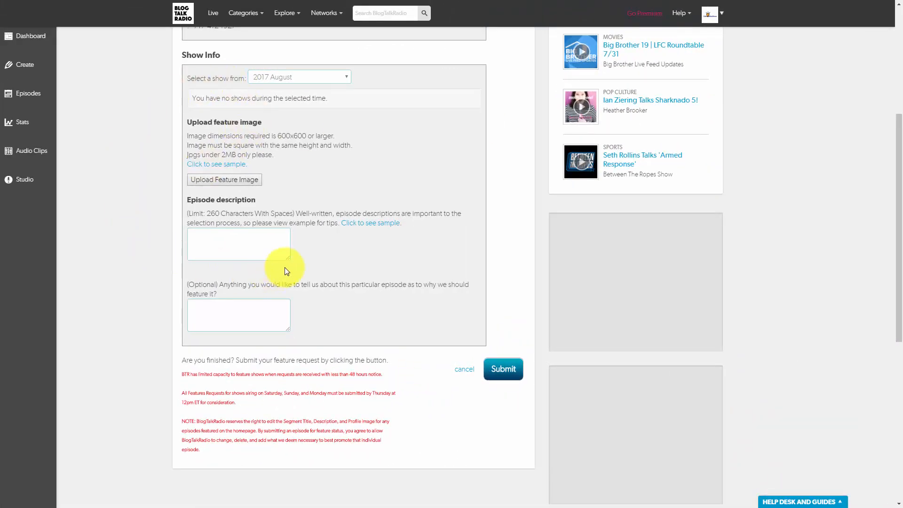
mouse_move(309, 210)
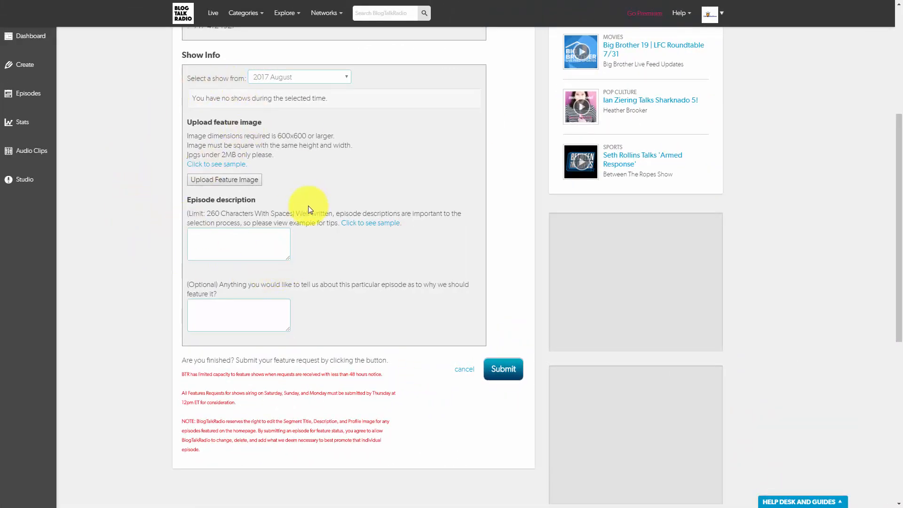
mouse_move(239, 308)
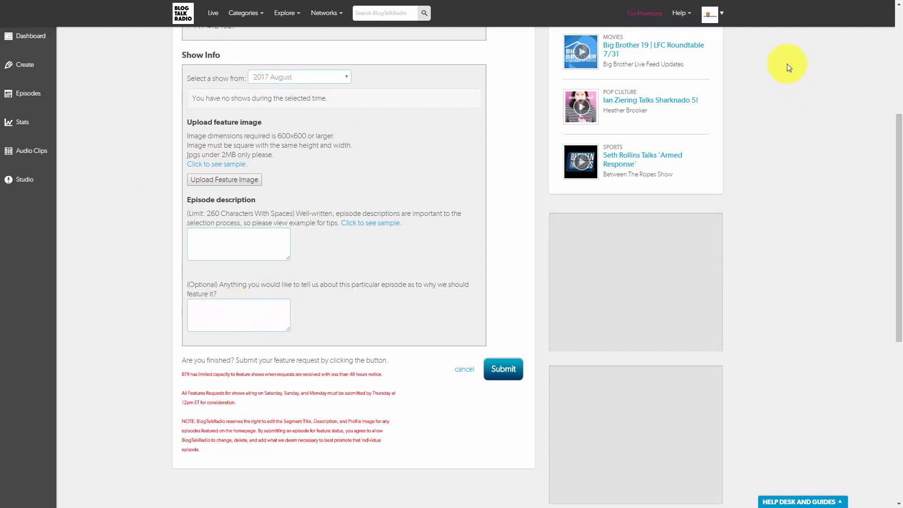
mouse_move(595, 210)
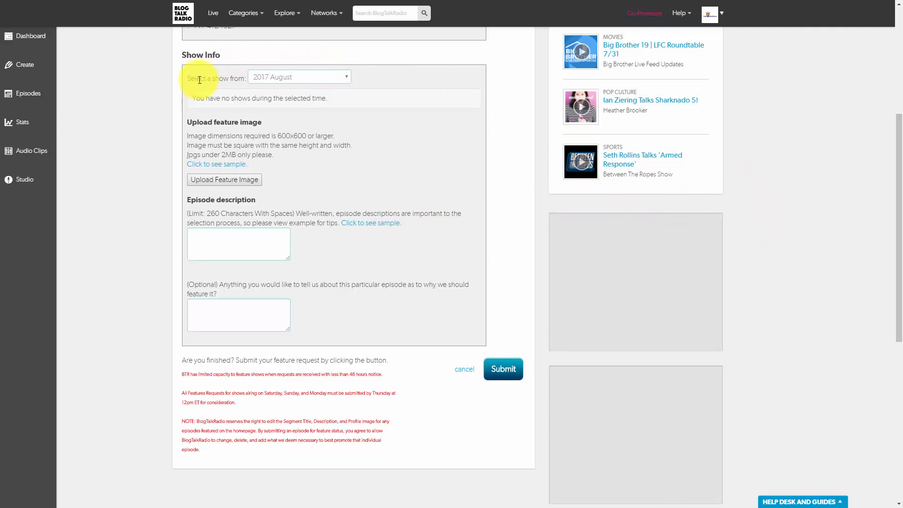
mouse_move(450, 362)
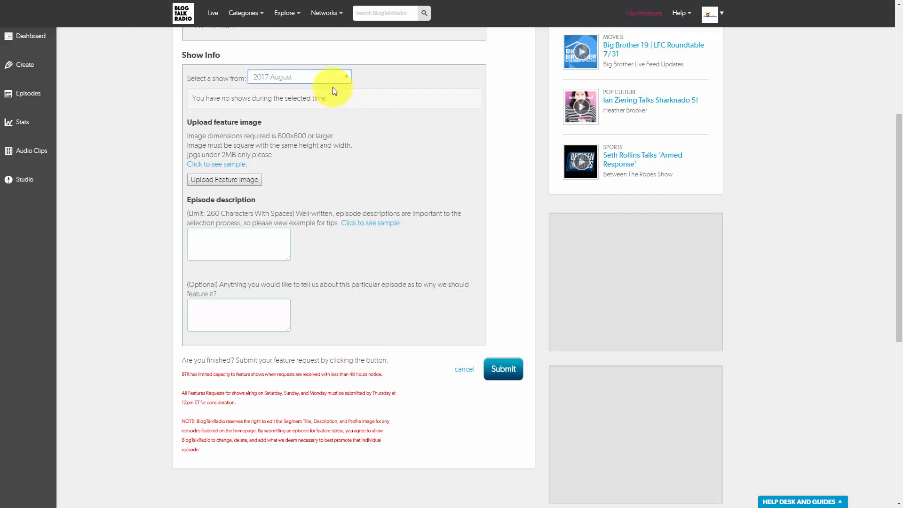
left_click(299, 76)
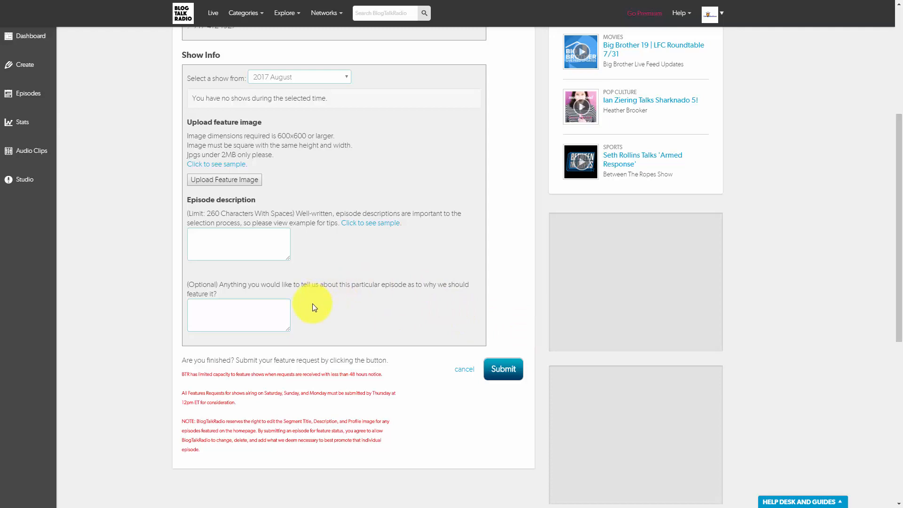
mouse_move(312, 294)
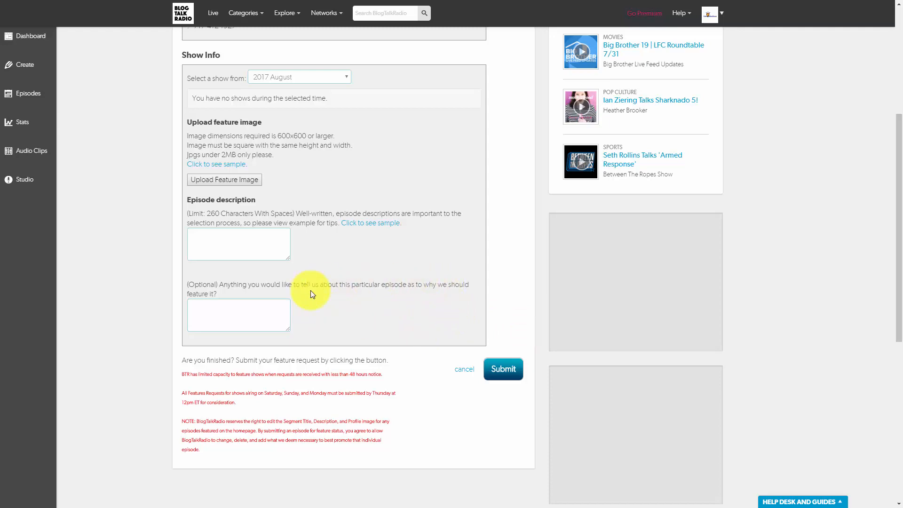
mouse_move(313, 317)
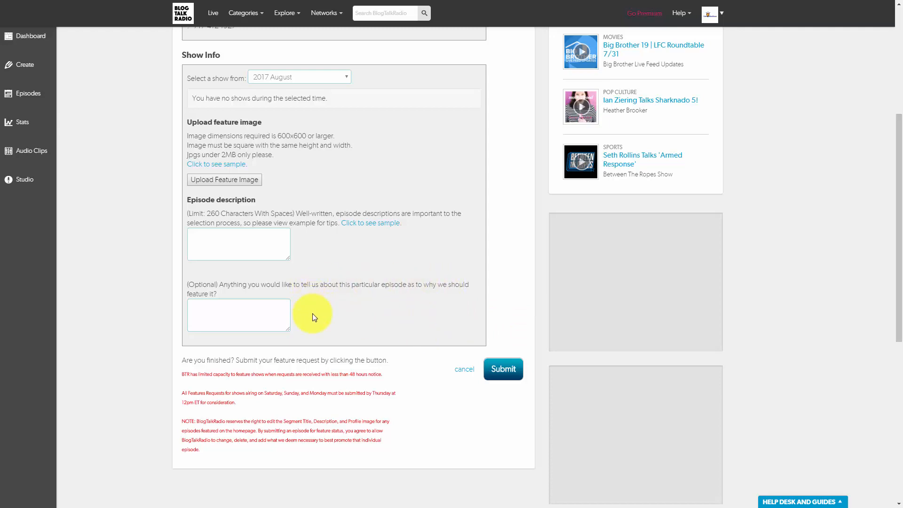